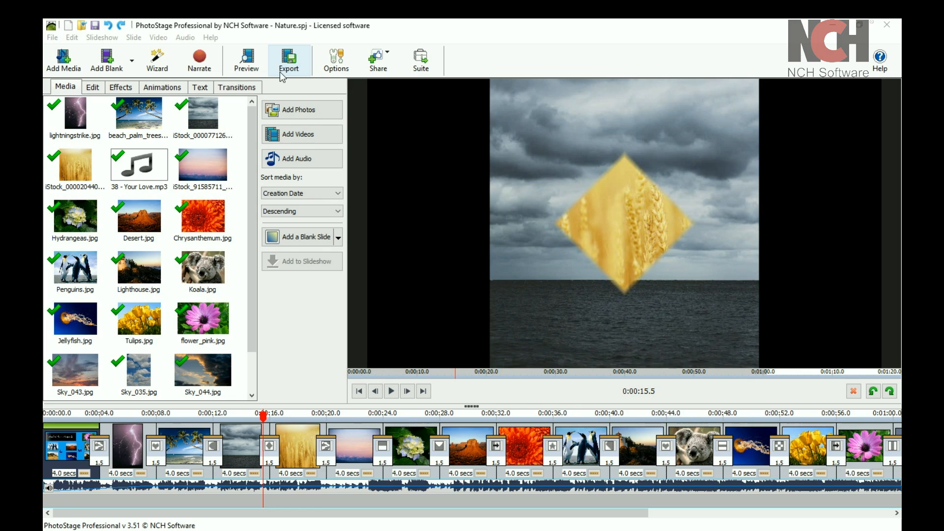
Step: Open Video Output Setup for a computer file, showing the 720p YouTube FLV preset
{"action": "left_click", "coordinate": [53, 37]}
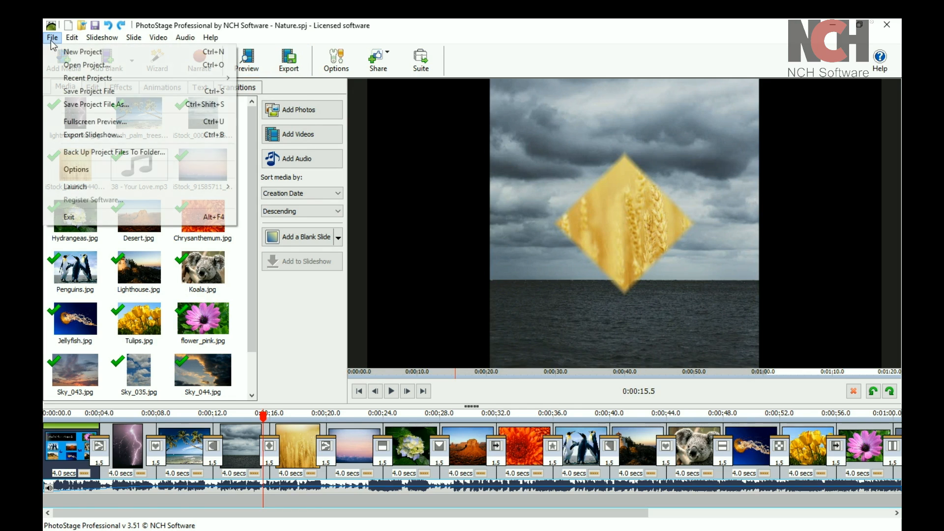
{"action": "left_click", "coordinate": [52, 37]}
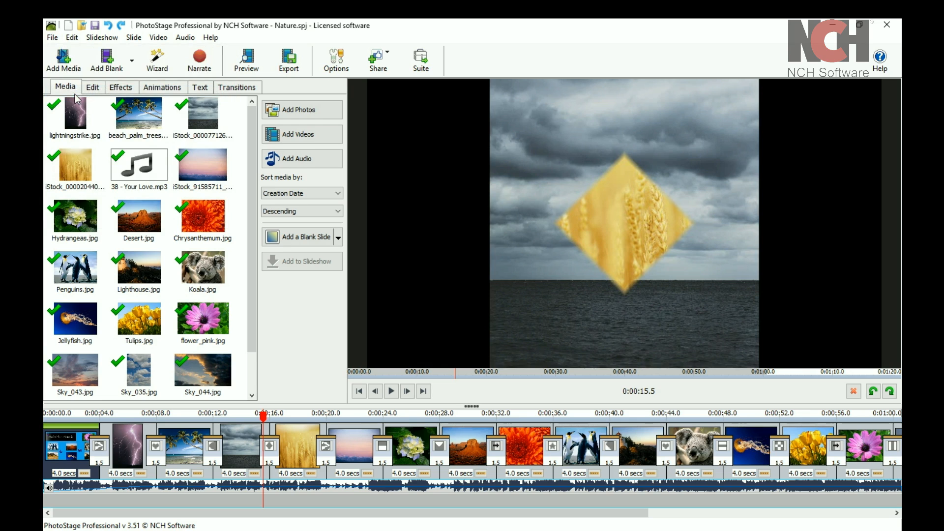
{"action": "left_click", "coordinate": [289, 60]}
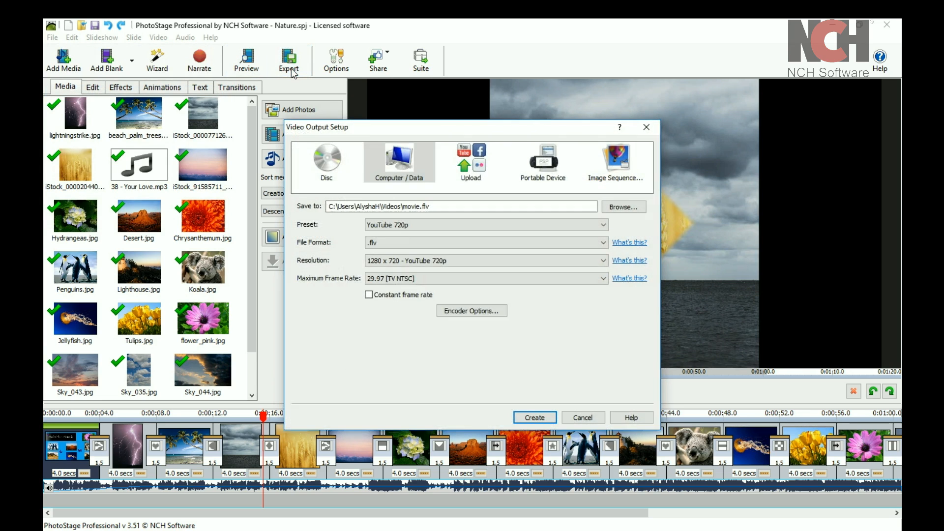
{"action": "mouse_move", "coordinate": [304, 182]}
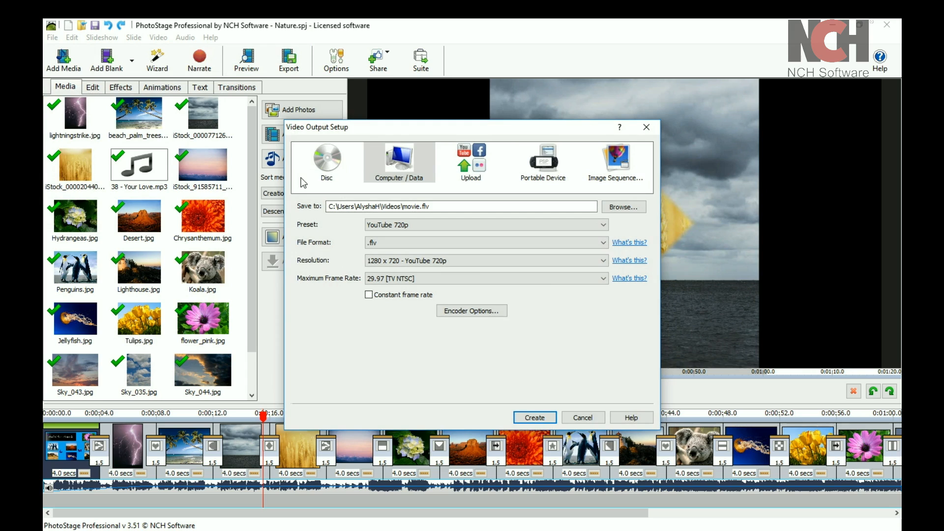
{"action": "left_click", "coordinate": [399, 161]}
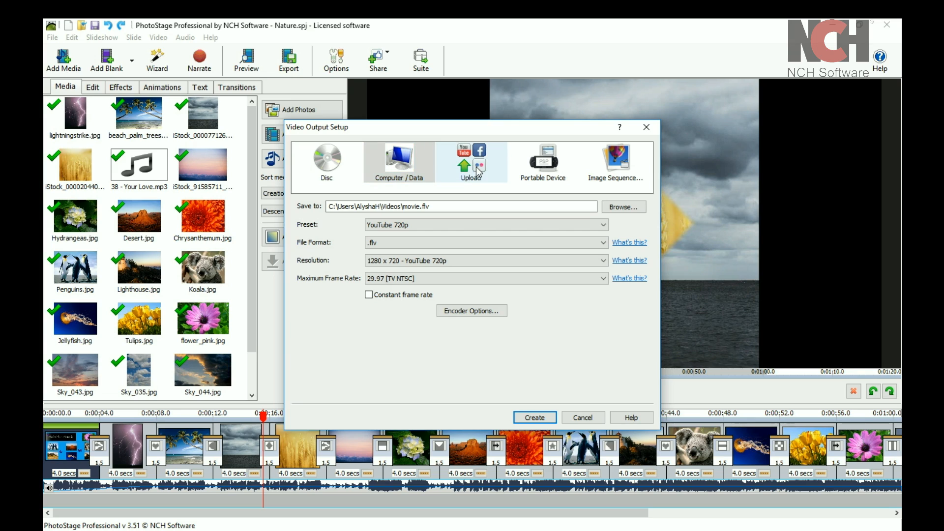
{"action": "mouse_move", "coordinate": [543, 161]}
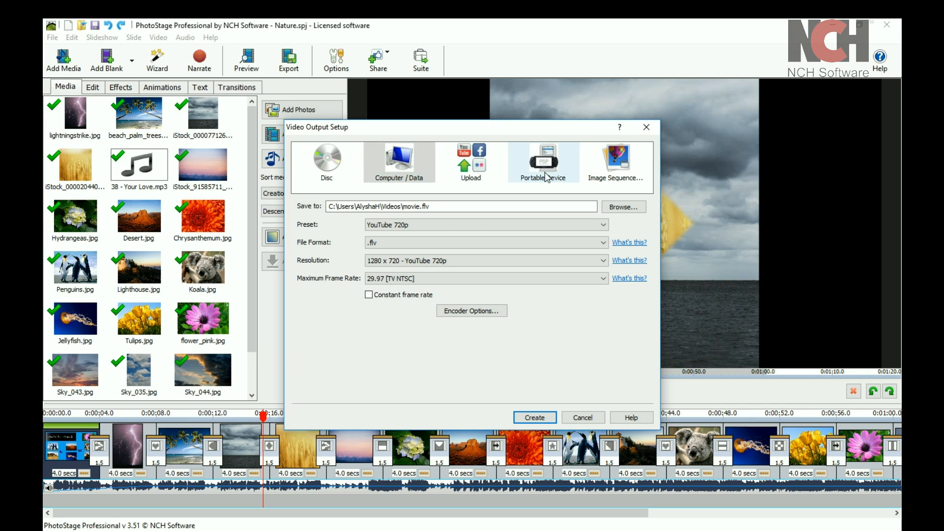
{"action": "left_click", "coordinate": [399, 161]}
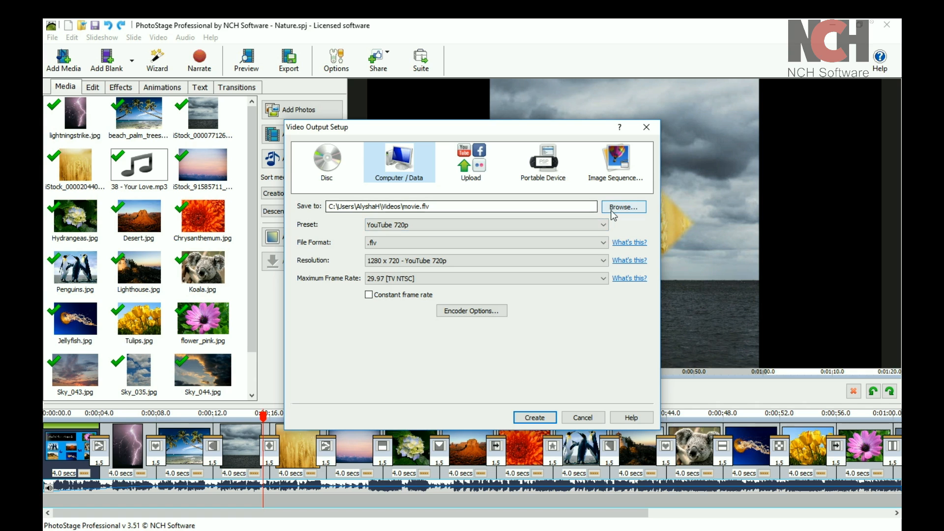
Step: Keep the default save location, switch the preset to HD 720p AVI, and create the movie
{"action": "left_click", "coordinate": [623, 207]}
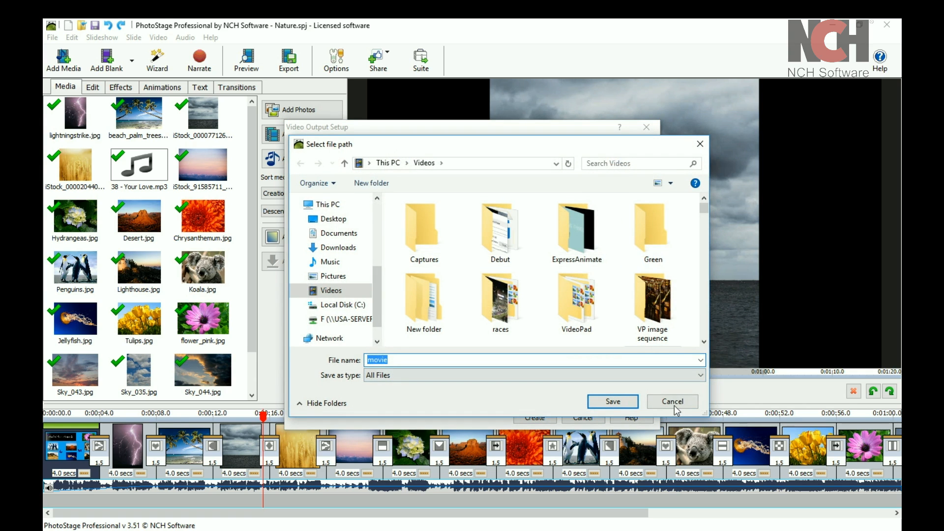
{"action": "left_click", "coordinate": [612, 401]}
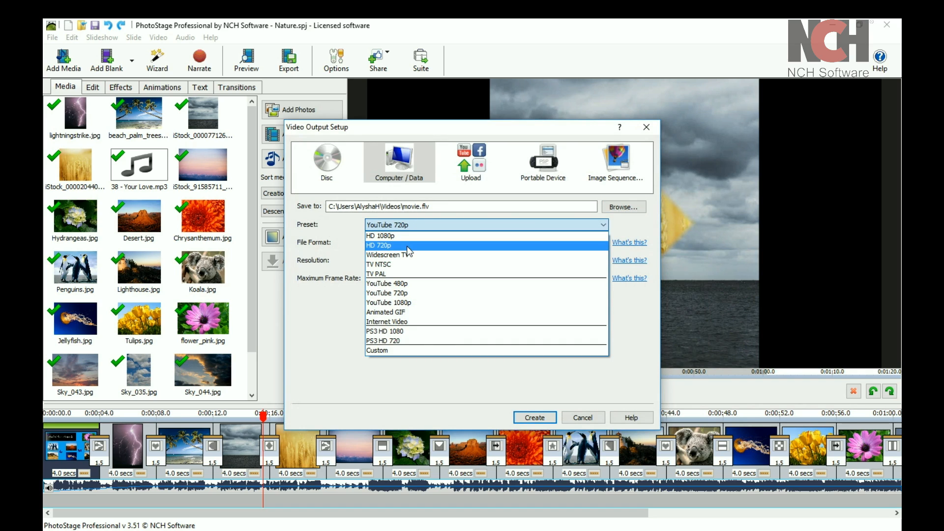
{"action": "left_click", "coordinate": [378, 245]}
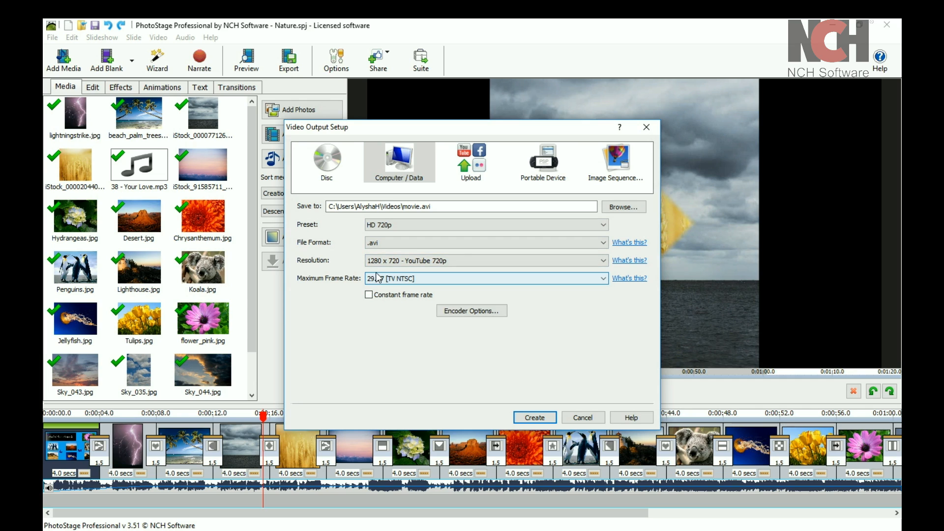
{"action": "left_click", "coordinate": [534, 418]}
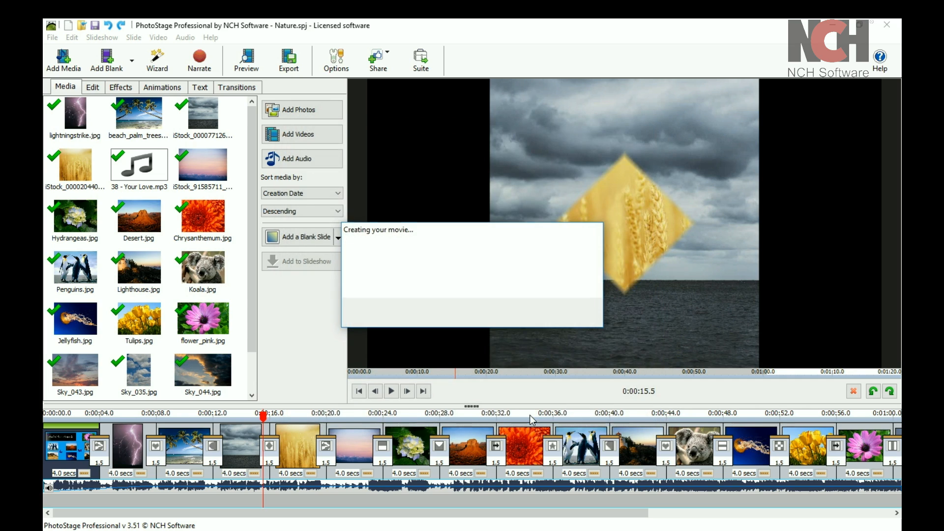